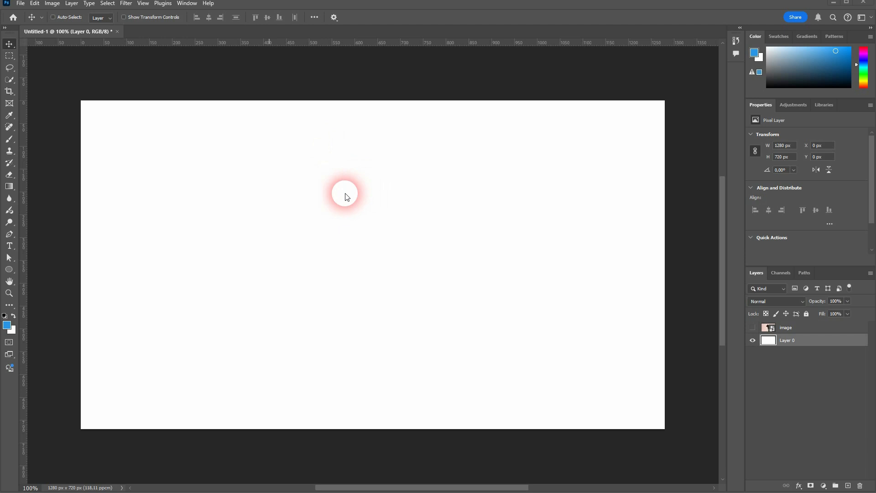
{"action": "mouse_move", "coordinate": [9, 186]}
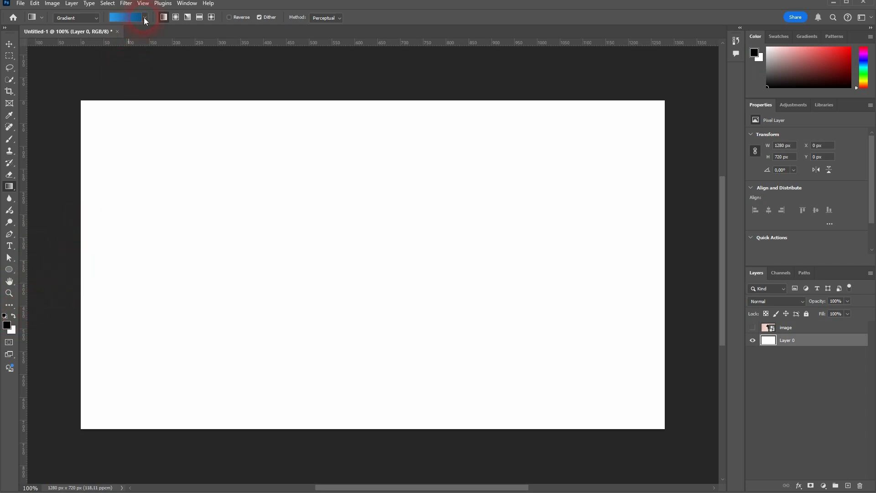
Create a black-to-white Gradient Fill 1 layer across the canvas above Layer 0
{"action": "left_click", "coordinate": [144, 17]}
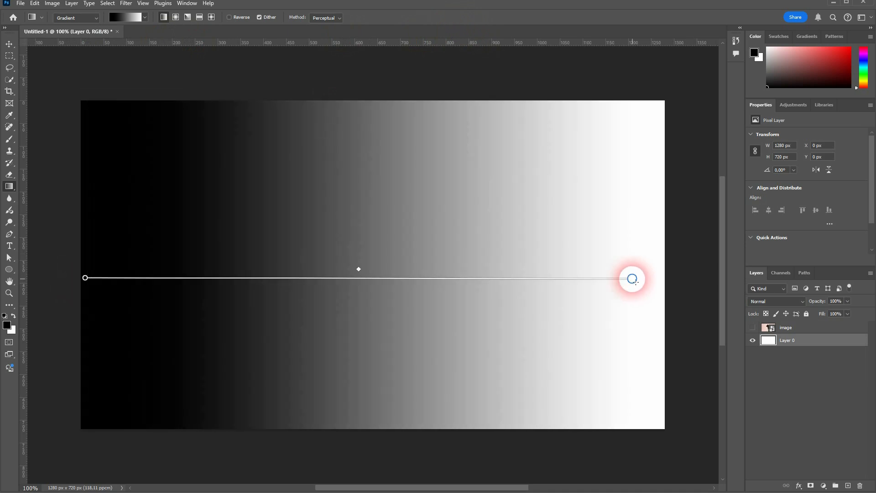
{"action": "left_click", "coordinate": [631, 278]}
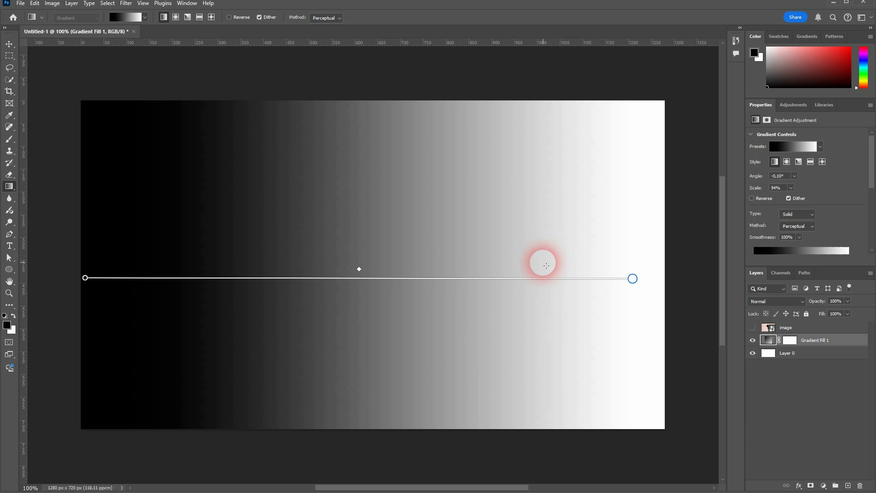
Set the foreground to #ff0000 and fill Layer 0 solid red with the Paint Bucket, hiding the gradient
{"action": "left_click", "coordinate": [787, 353]}
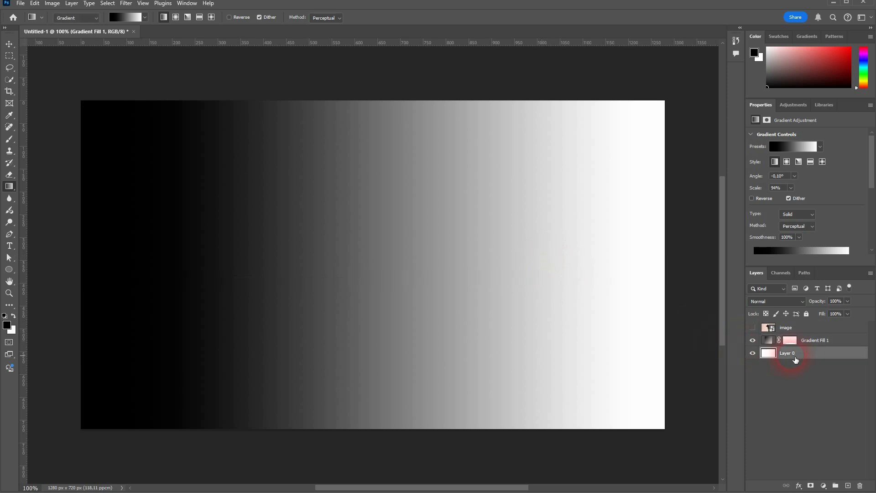
{"action": "left_click", "coordinate": [787, 352]}
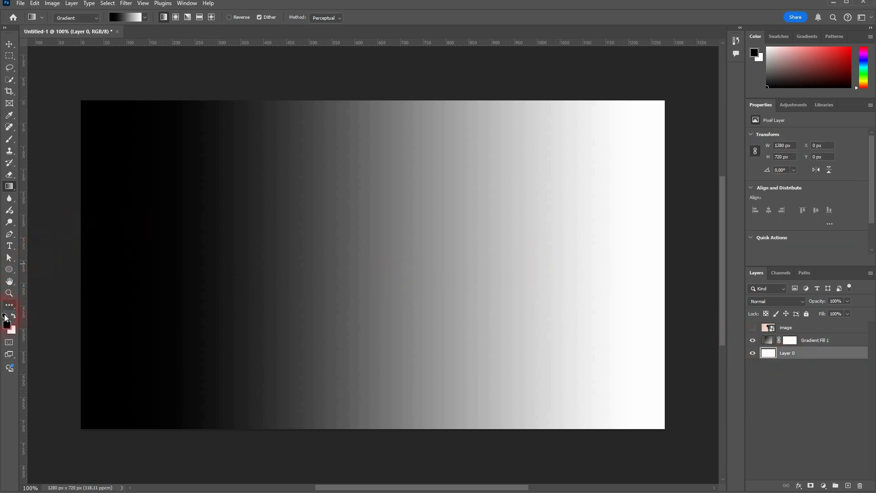
{"action": "left_click", "coordinate": [7, 326]}
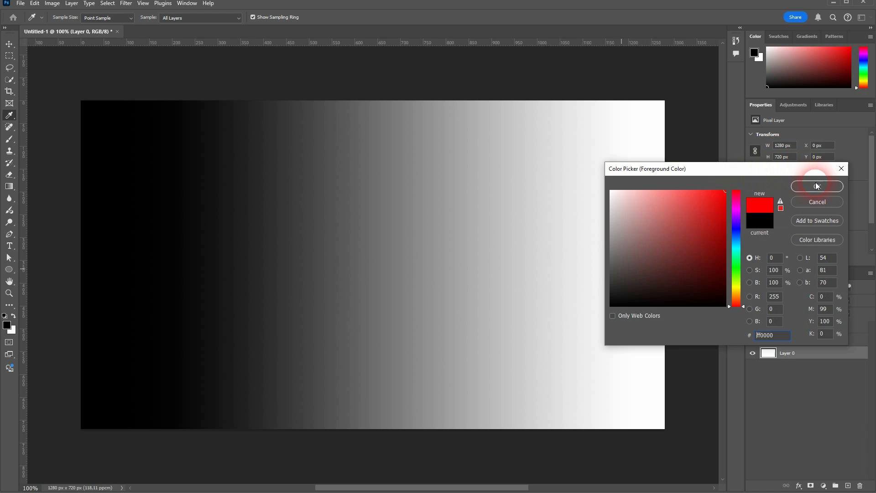
{"action": "left_click", "coordinate": [816, 186]}
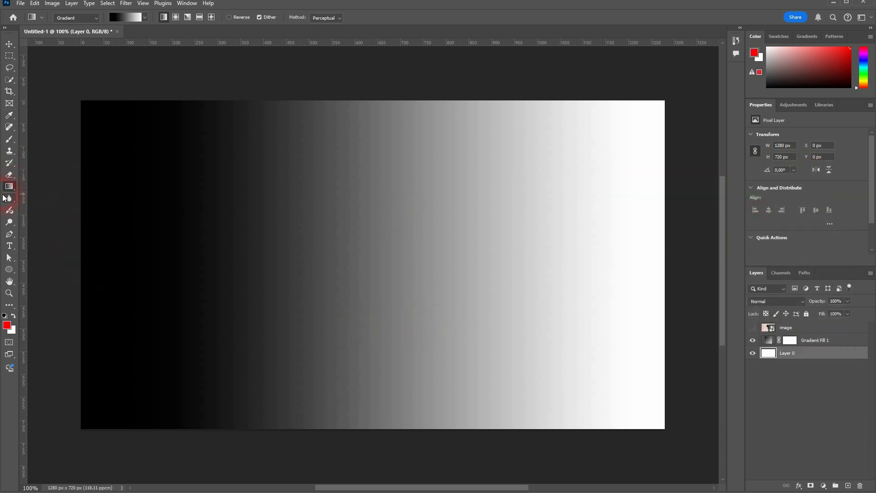
{"action": "left_click", "coordinate": [9, 186]}
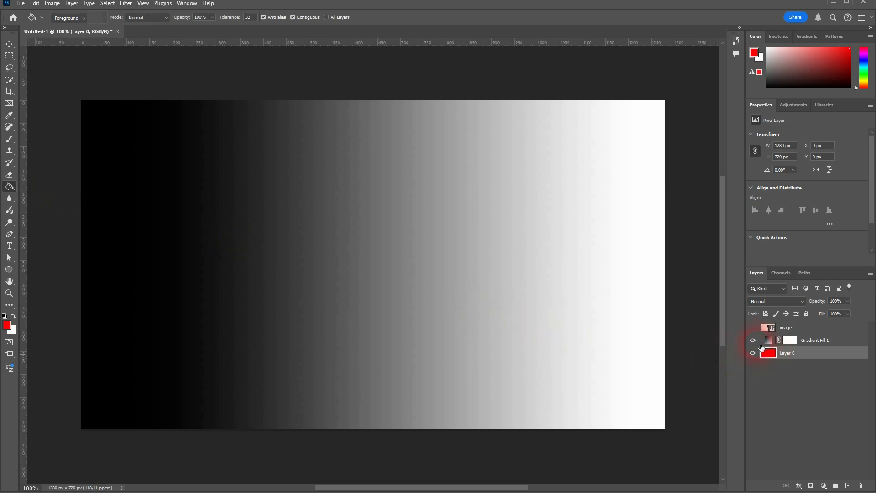
{"action": "left_click", "coordinate": [753, 327]}
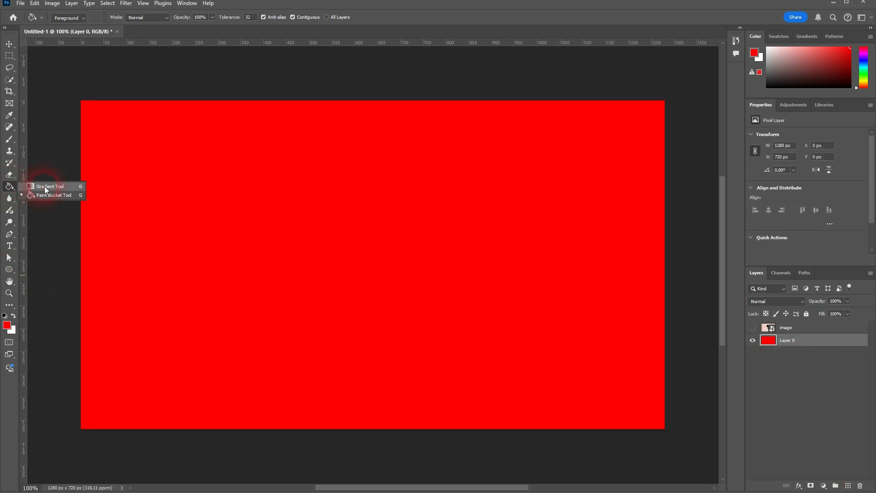
Redraw a Gradient Fill 1 layer using the Black, White preset above the red layer
{"action": "left_click", "coordinate": [50, 187]}
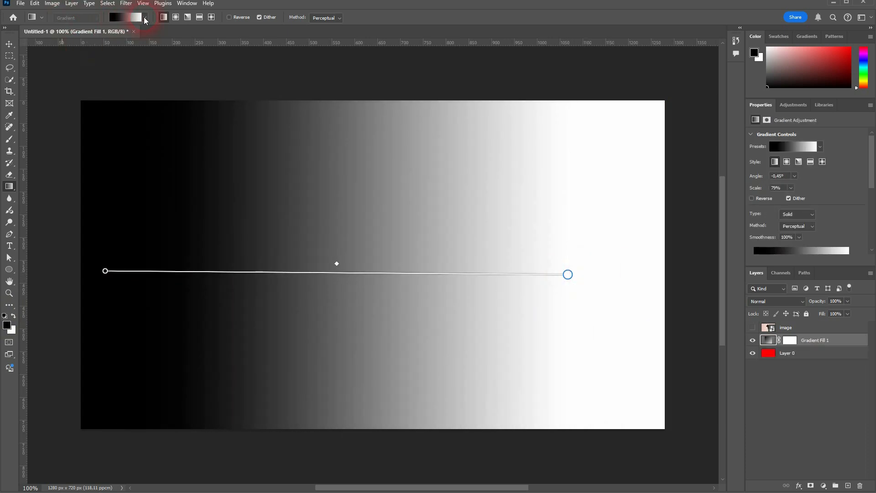
{"action": "left_click", "coordinate": [144, 18]}
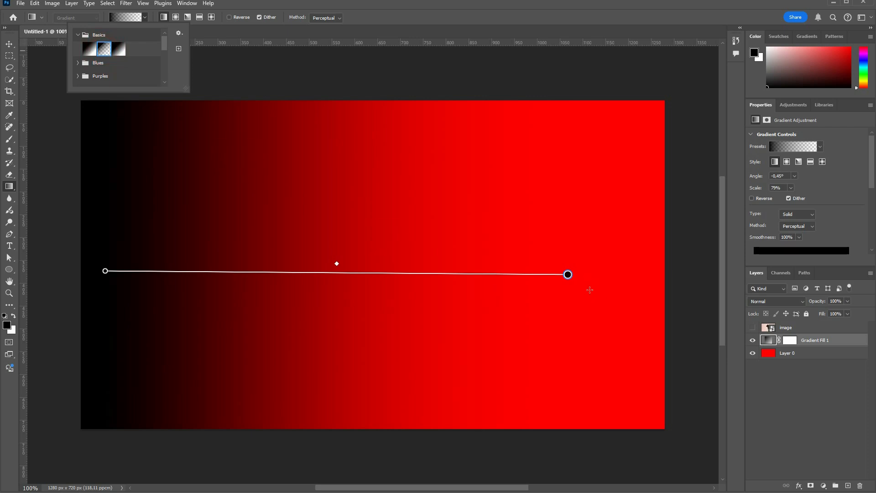
{"action": "left_click", "coordinate": [89, 49]}
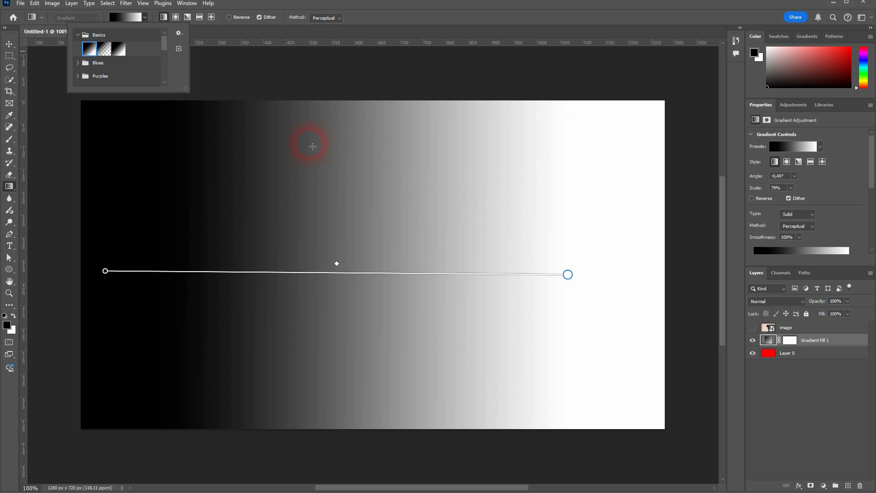
{"action": "mouse_move", "coordinate": [815, 140]}
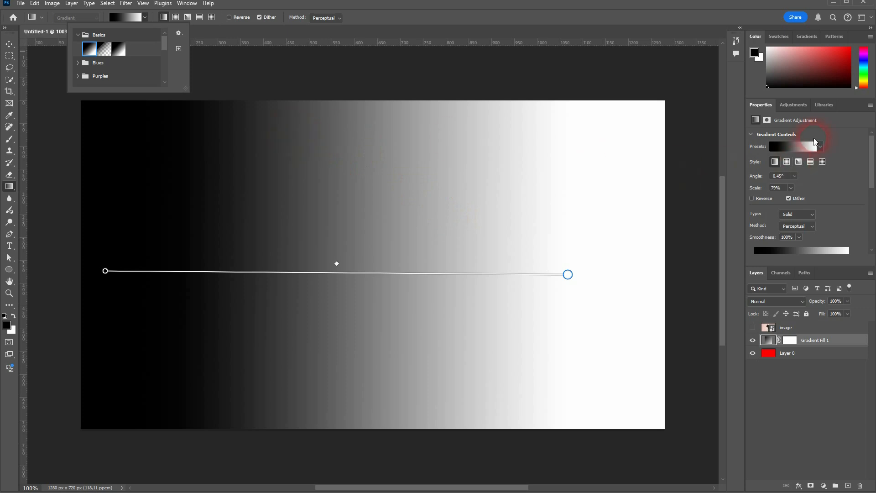
Switch the gradient fill to the Foreground to Transparent preset so red shows through
{"action": "left_click", "coordinate": [795, 146]}
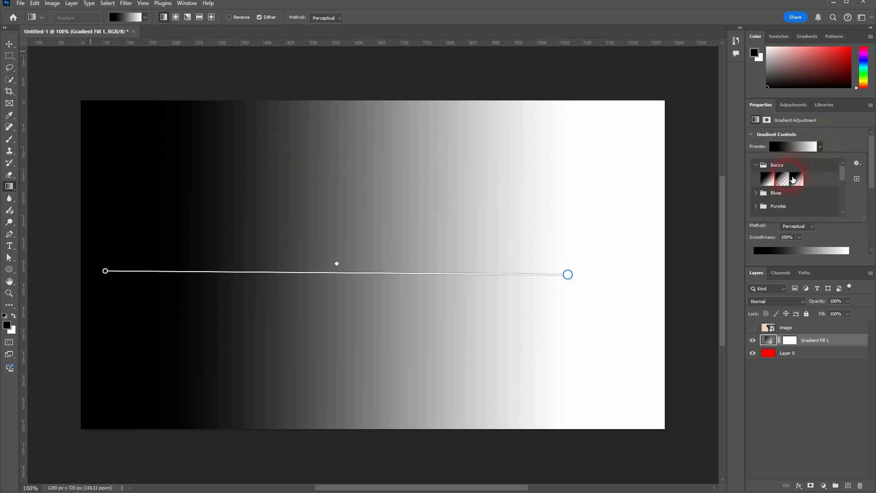
{"action": "left_click", "coordinate": [782, 178]}
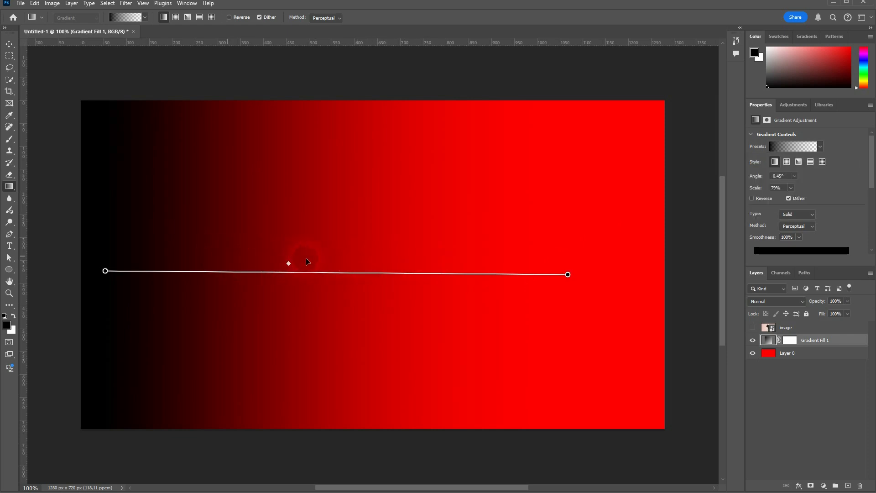
{"action": "mouse_move", "coordinate": [429, 263]}
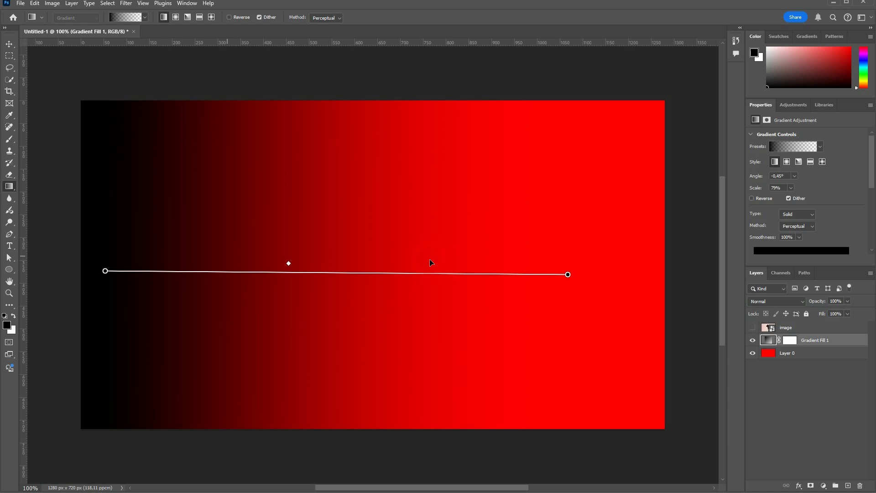
{"action": "mouse_move", "coordinate": [568, 275]}
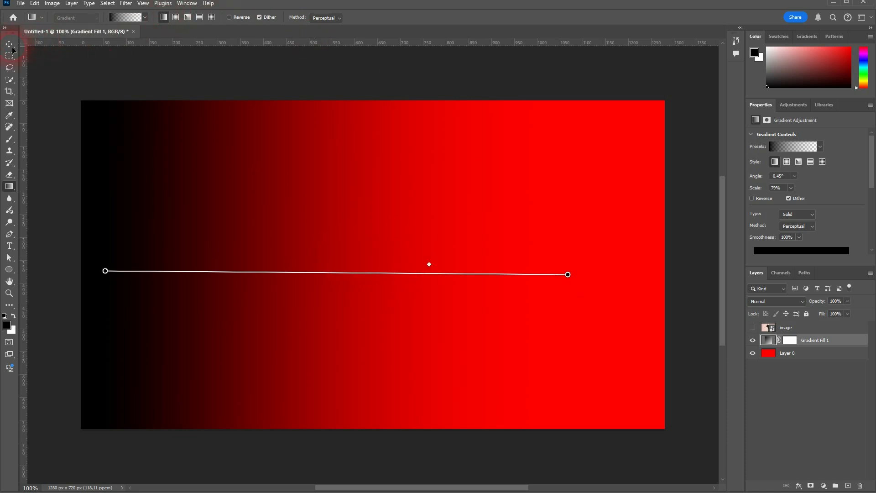
{"action": "mouse_move", "coordinate": [429, 266]}
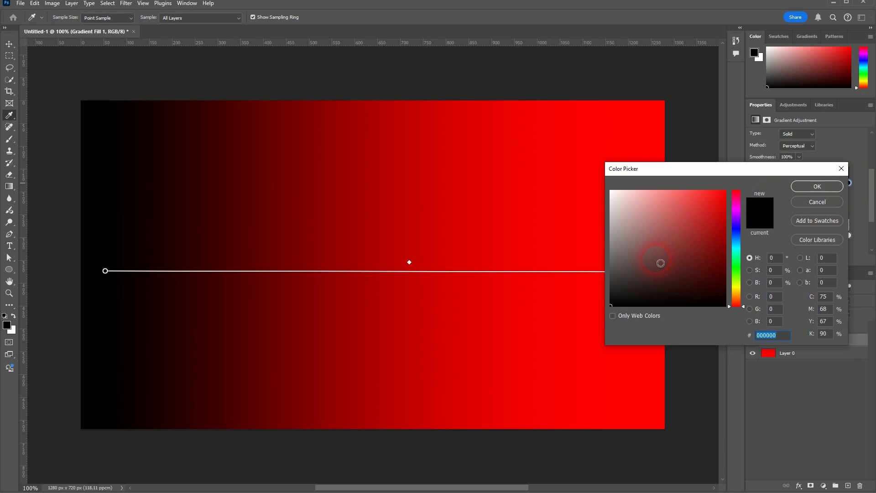
Keep the left colour stop black and set its opacity stop to 100% in Opacity Controls
{"action": "left_click", "coordinate": [816, 186]}
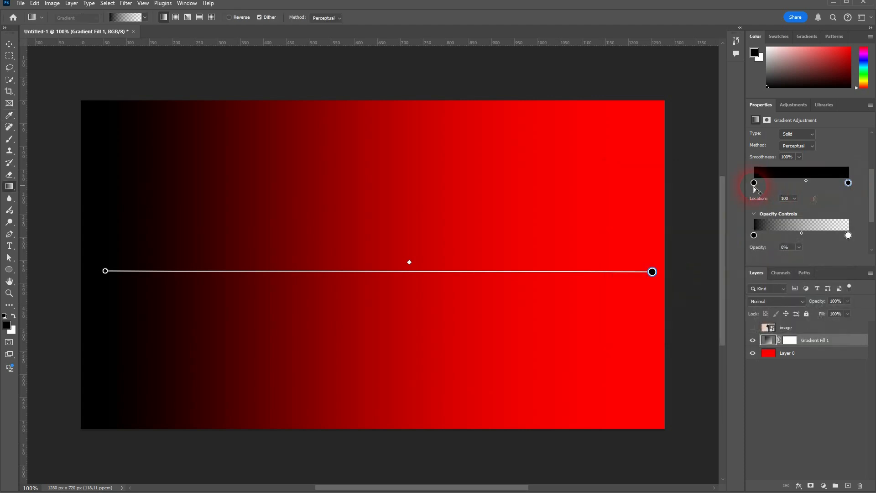
{"action": "left_click", "coordinate": [754, 182]}
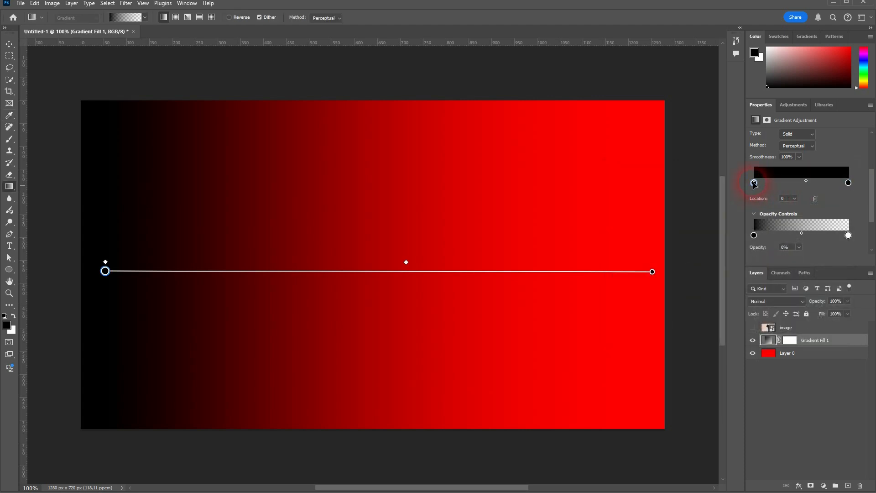
{"action": "double_click", "coordinate": [754, 182]}
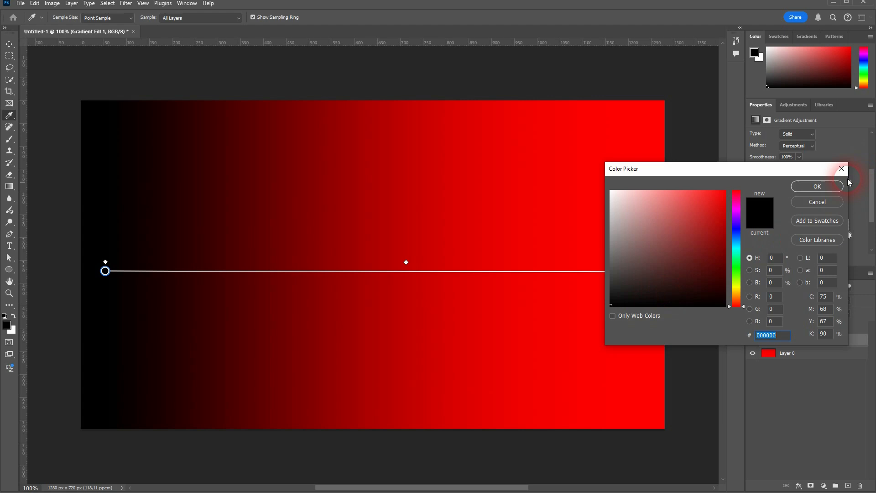
{"action": "left_click", "coordinate": [816, 186]}
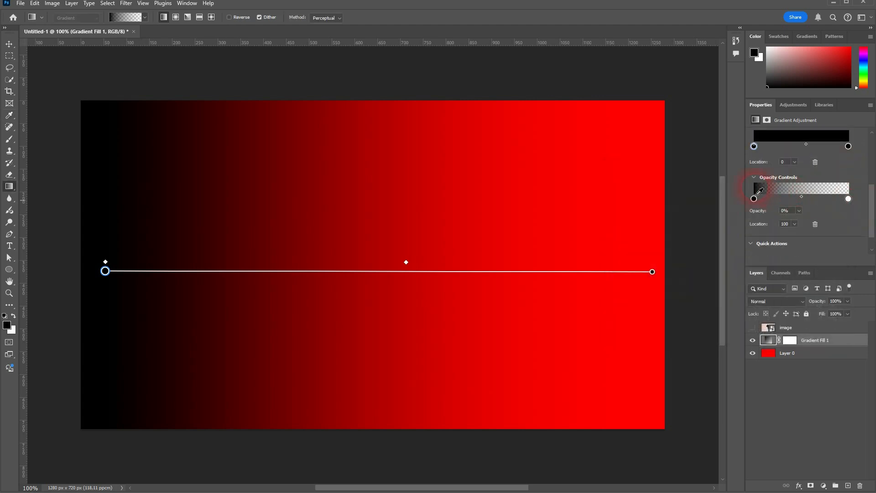
{"action": "left_click", "coordinate": [754, 198]}
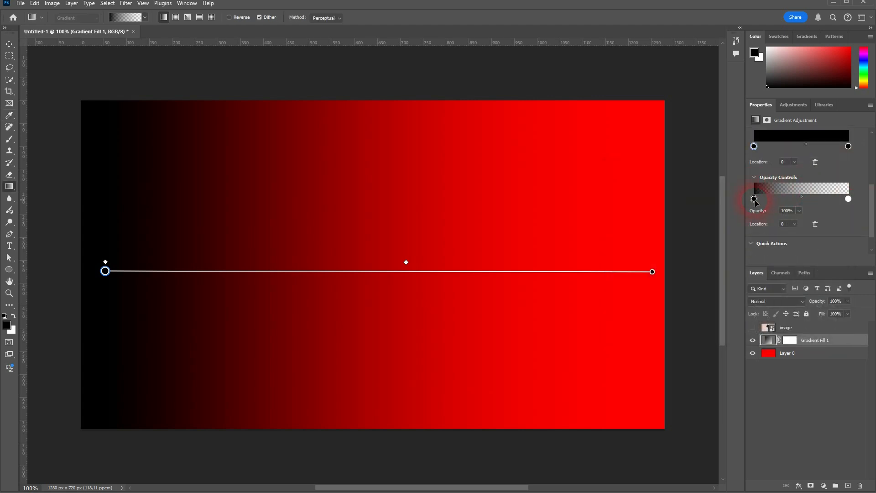
{"action": "triple_click", "coordinate": [788, 211]}
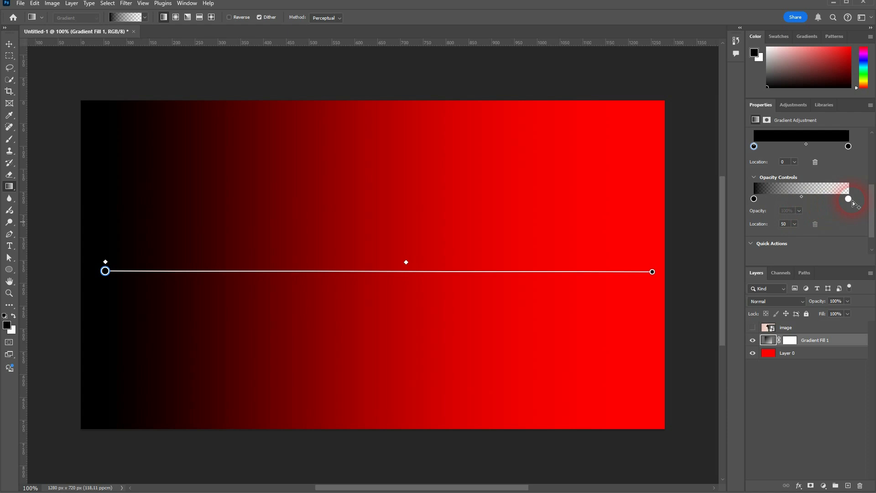
Delete the Gradient Fill 1 layer, leaving the dog photo above red Layer 0
{"action": "left_click", "coordinate": [848, 199]}
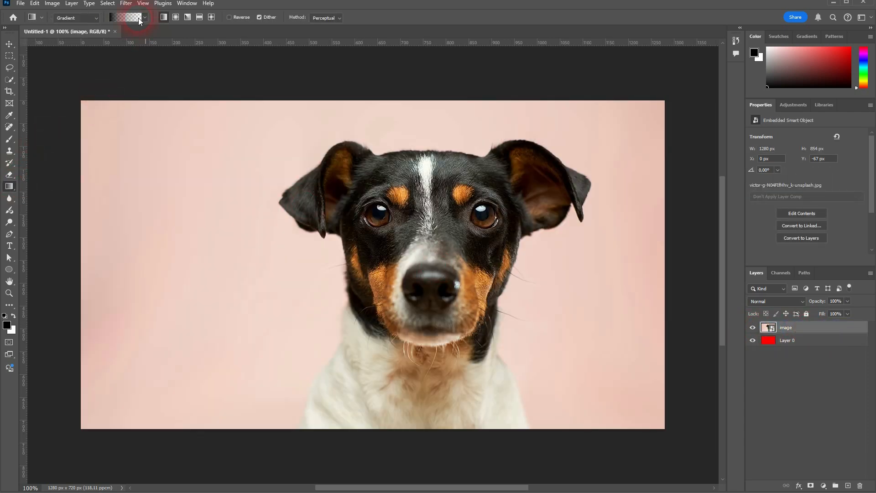
Add a new gradient fill layer, try Foreground to Transparent, then settle on the Black, White preset
{"action": "left_click", "coordinate": [129, 18]}
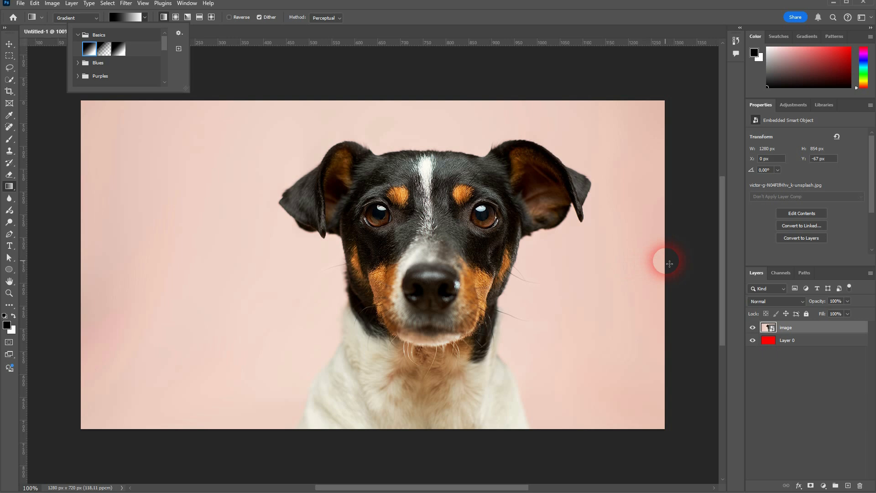
{"action": "mouse_move", "coordinate": [59, 252]}
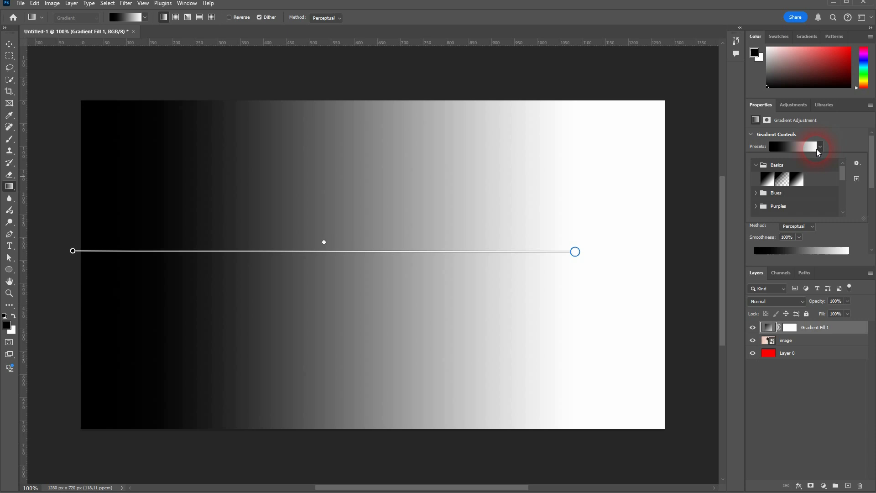
{"action": "left_click", "coordinate": [782, 179]}
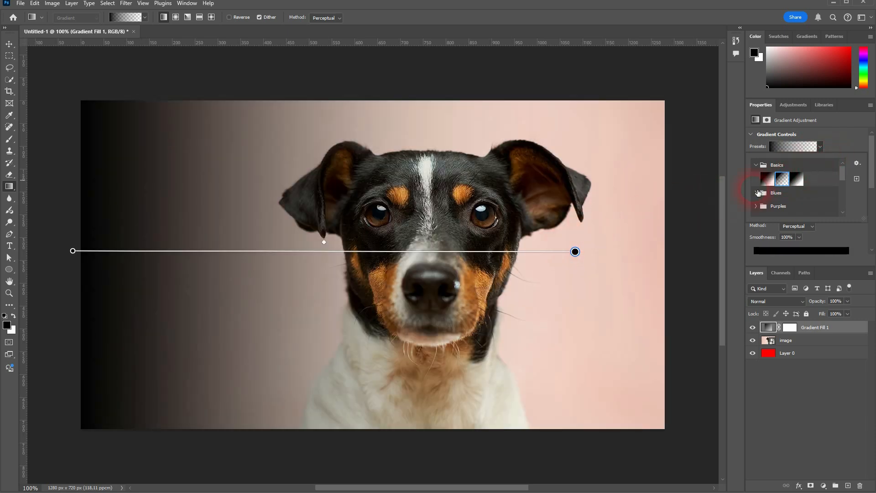
{"action": "left_click", "coordinate": [767, 179]}
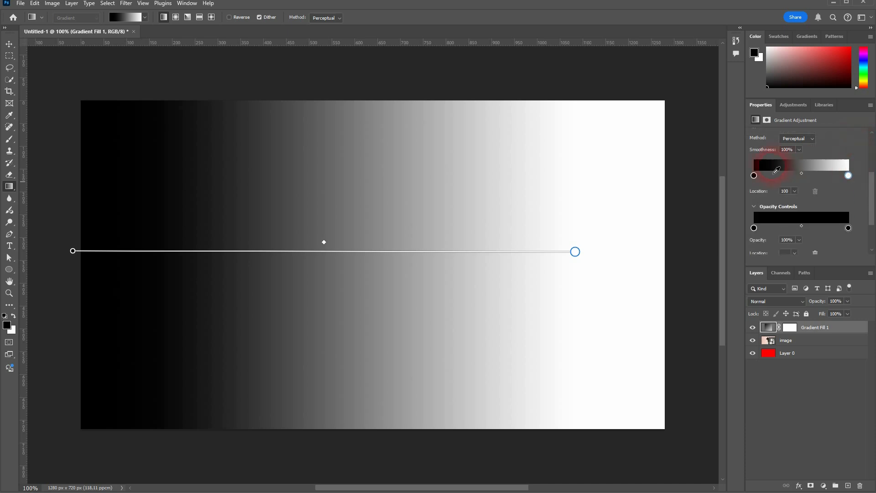
Set the left colour stop red and the right black, then lower the right opacity stop to 29%
{"action": "left_click", "coordinate": [754, 175]}
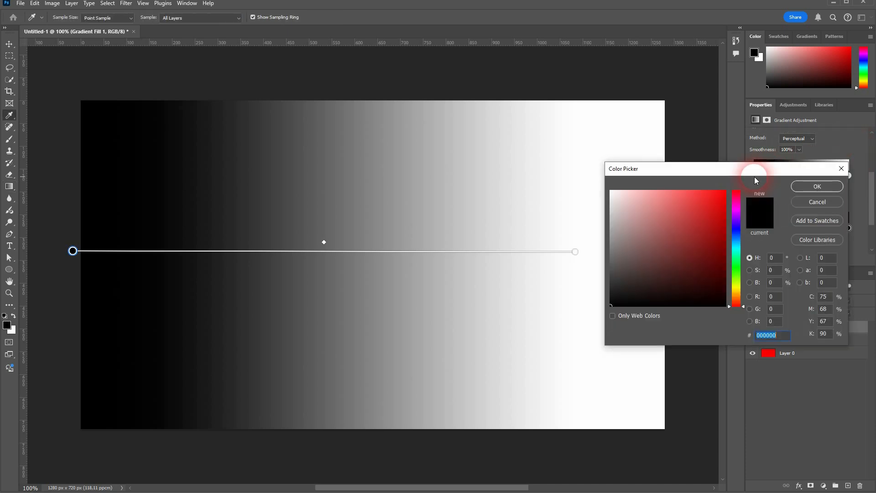
{"action": "left_click", "coordinate": [816, 186]}
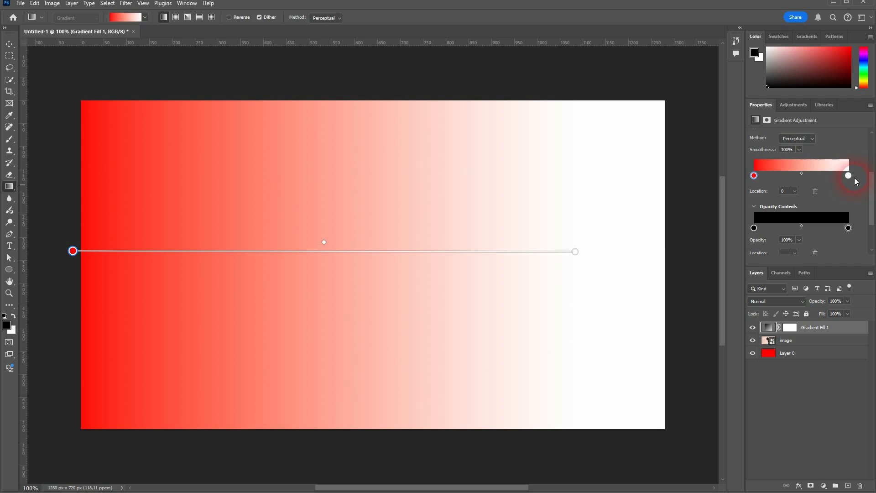
{"action": "double_click", "coordinate": [848, 175]}
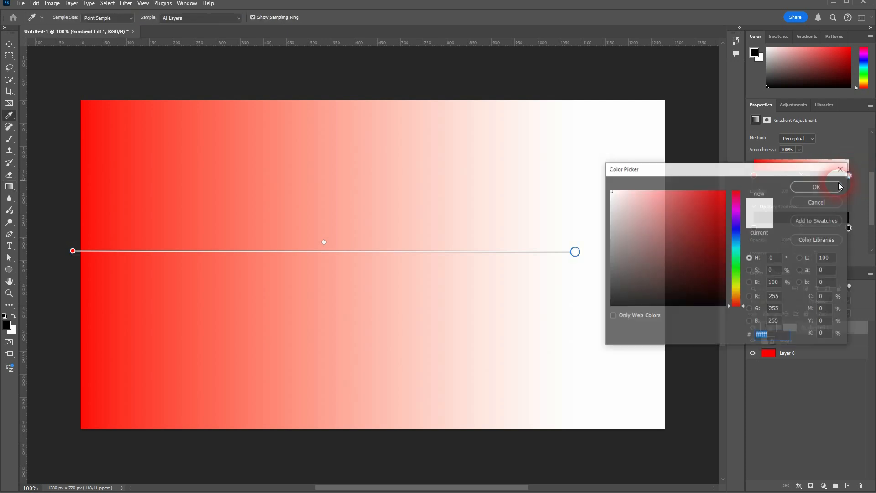
{"action": "left_click", "coordinate": [816, 187]}
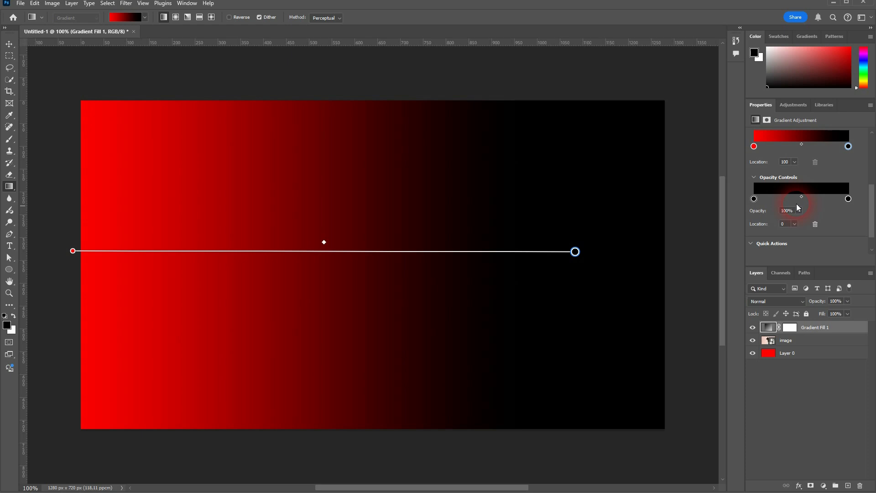
{"action": "left_click", "coordinate": [785, 224]}
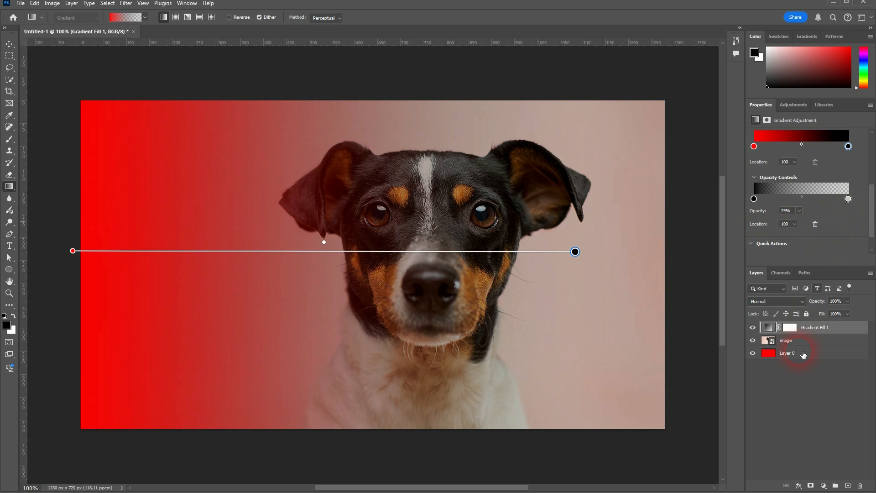
Hide red Layer 0 and reopen Gradient Fill 1's Properties down to its colour and opacity stops
{"action": "left_click", "coordinate": [786, 352]}
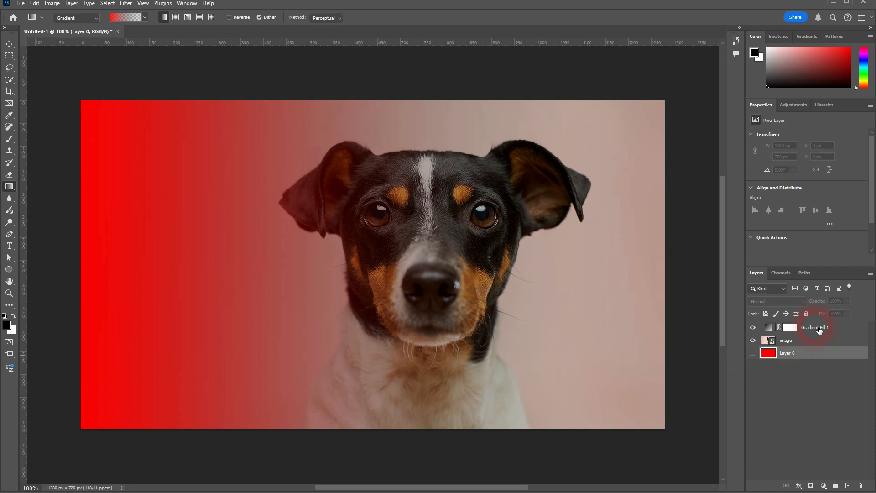
{"action": "double_click", "coordinate": [815, 326]}
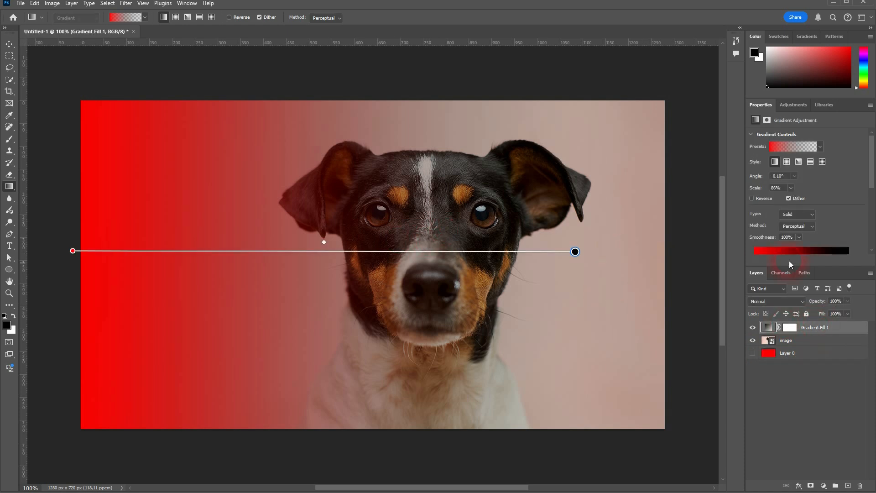
{"action": "left_click", "coordinate": [800, 250]}
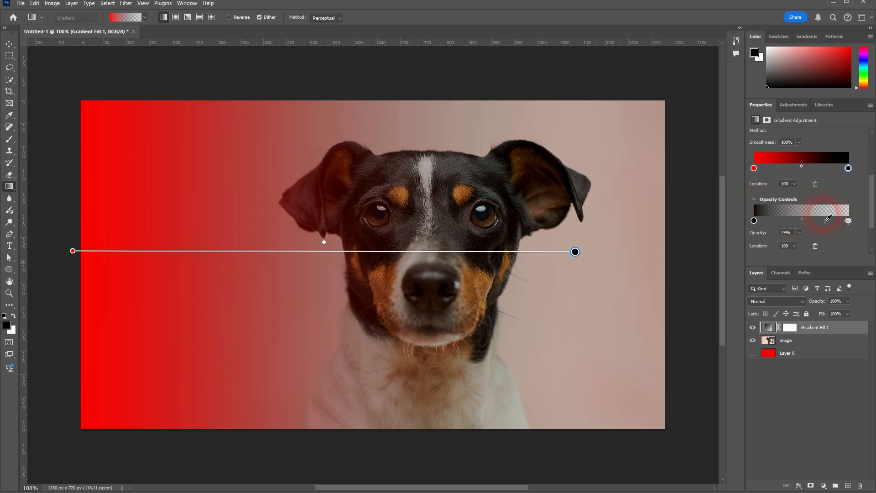
{"action": "left_click", "coordinate": [186, 4]}
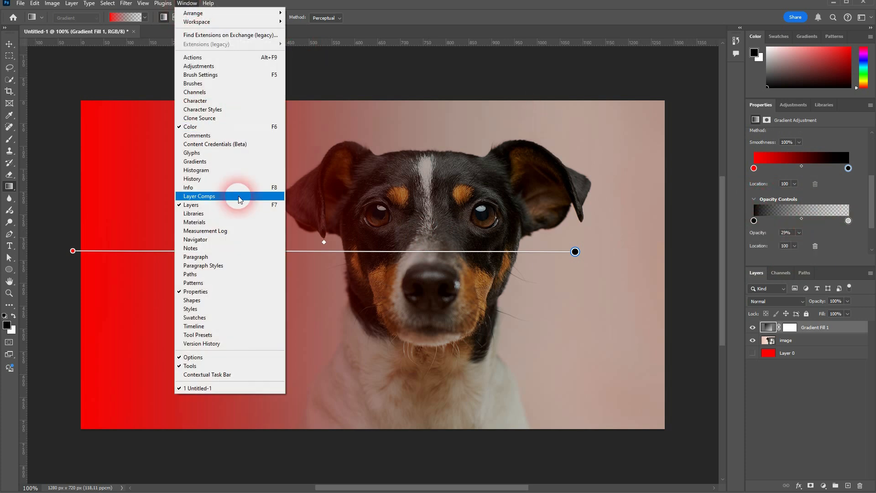
{"action": "mouse_move", "coordinate": [239, 200]}
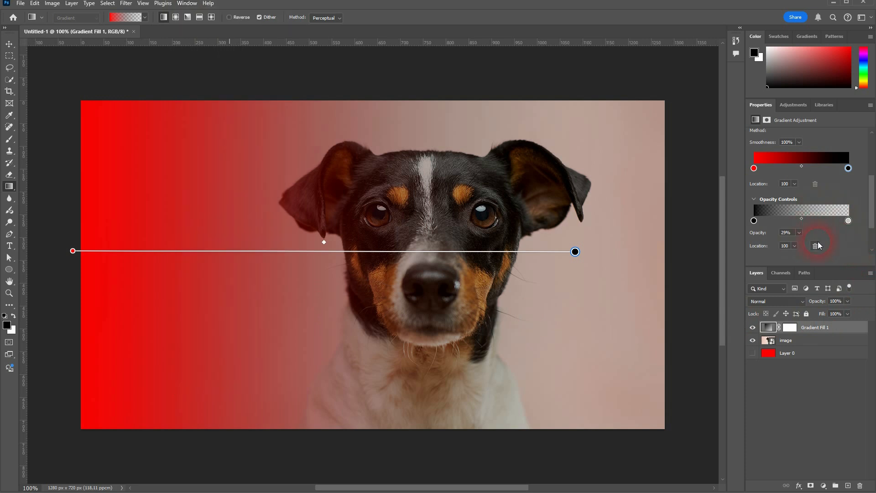
{"action": "left_click", "coordinate": [786, 341]}
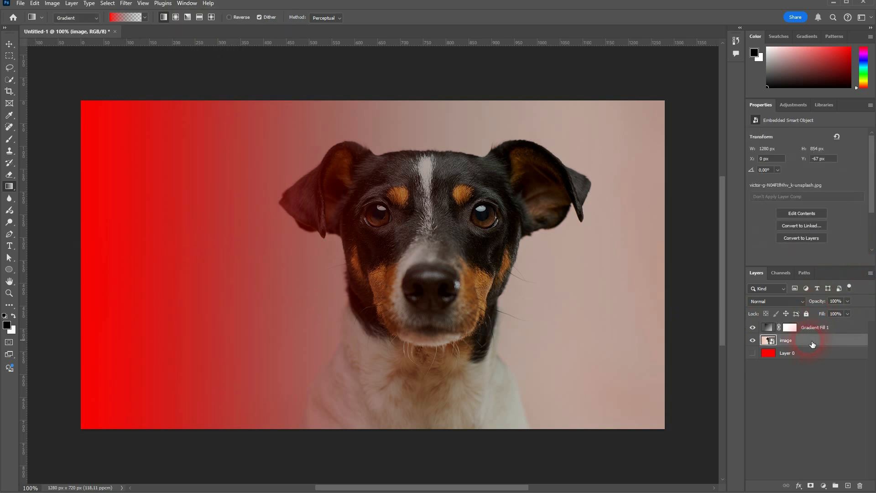